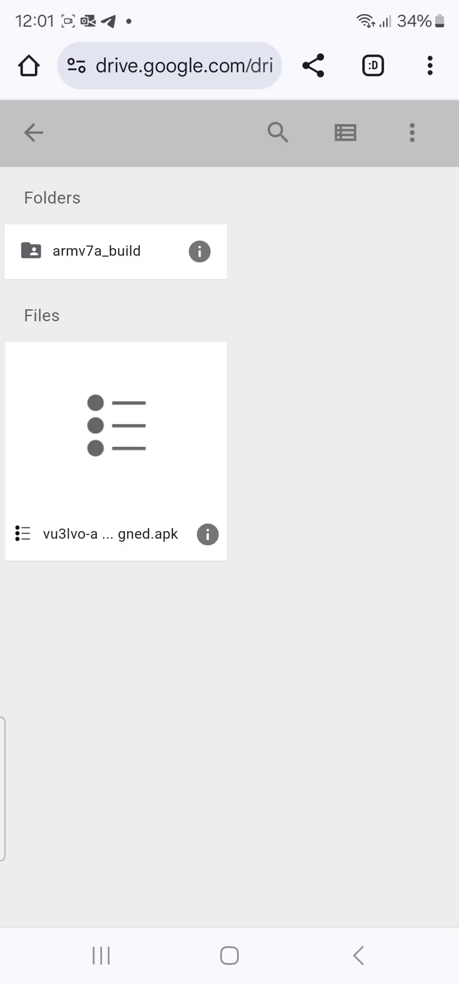
# - Download the DroidStar APK from Google Drive, accepting the harmful-file warnings
pyautogui.click(115, 448)
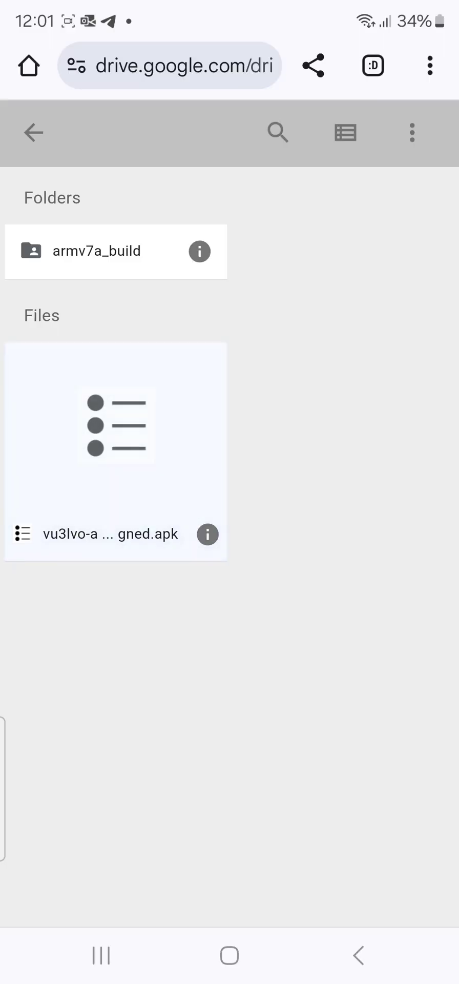
pyautogui.click(114, 426)
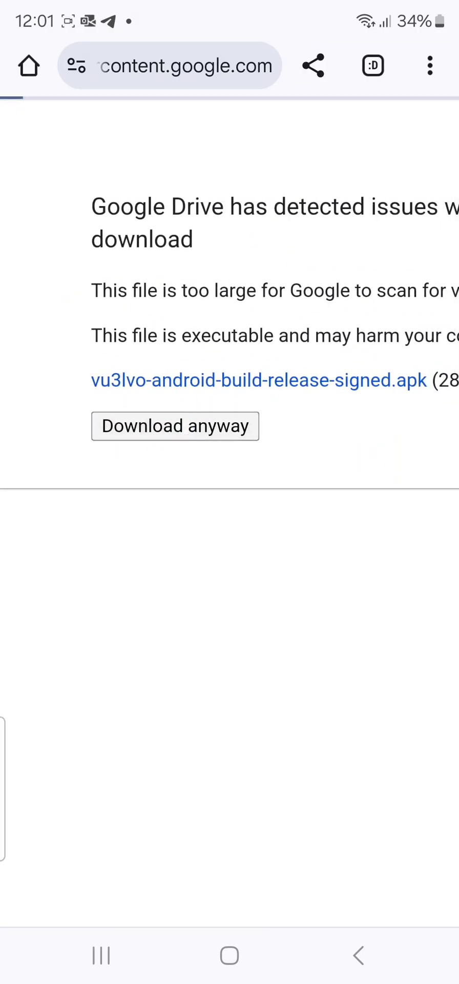
pyautogui.click(175, 426)
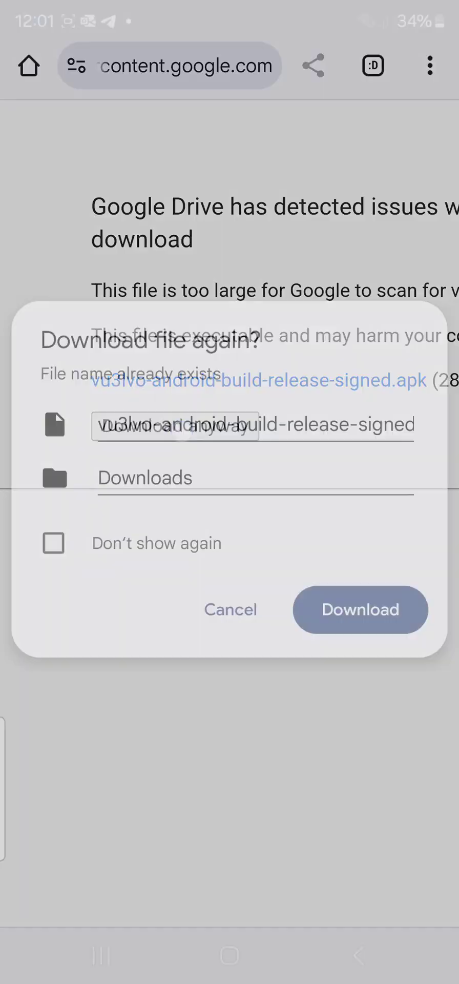
pyautogui.click(359, 609)
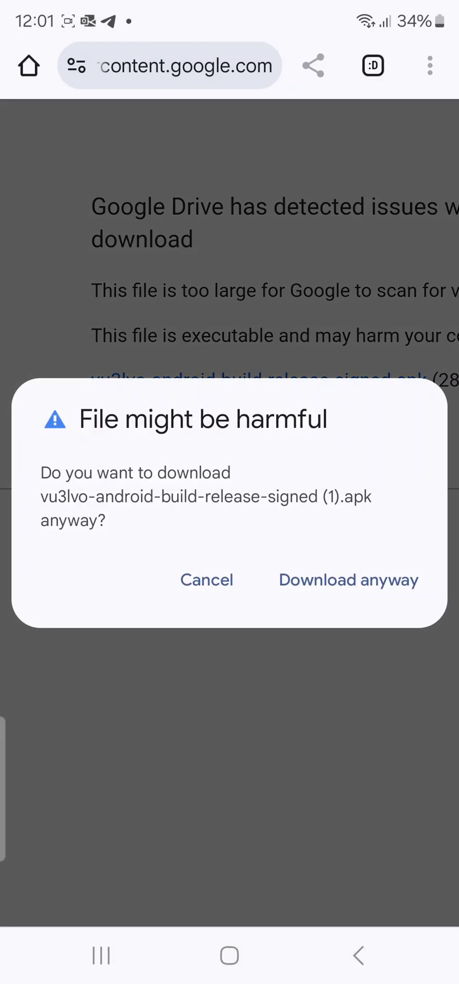
pyautogui.click(348, 580)
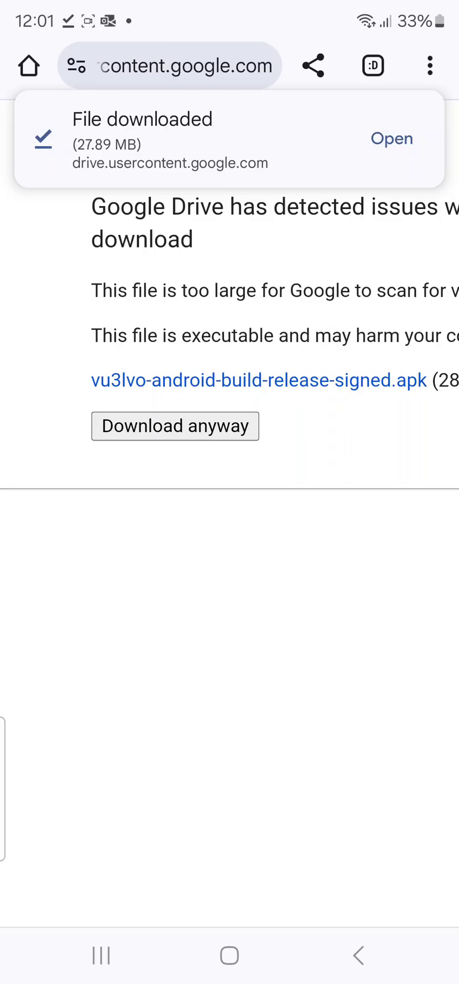
# - Install the downloaded APK and launch DroidStar on its DMR home screen
pyautogui.click(391, 139)
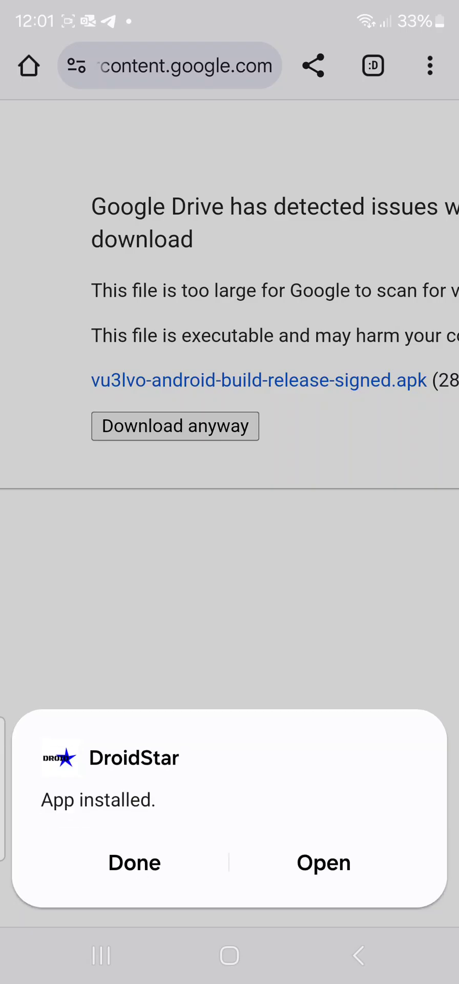
pyautogui.click(324, 863)
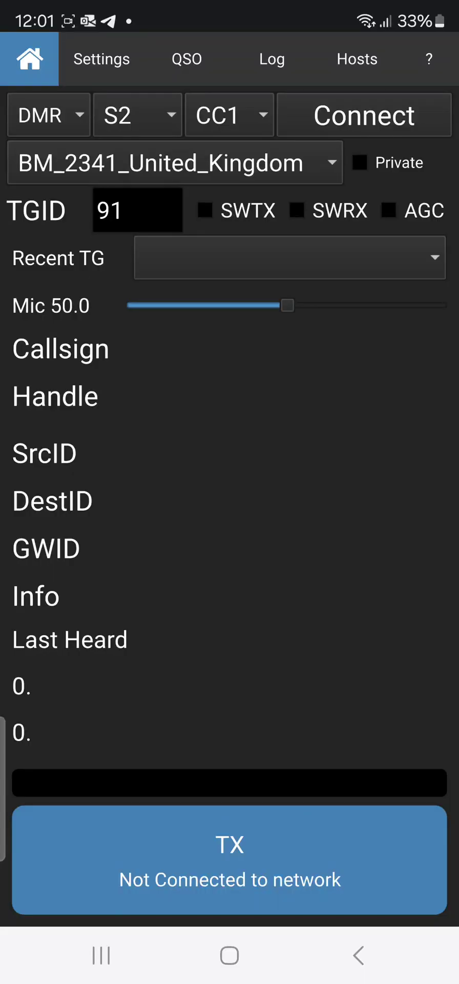
# - Select the BM_2341_United_Kingdom DMR reflector and connect on talkgroup 91
pyautogui.click(100, 58)
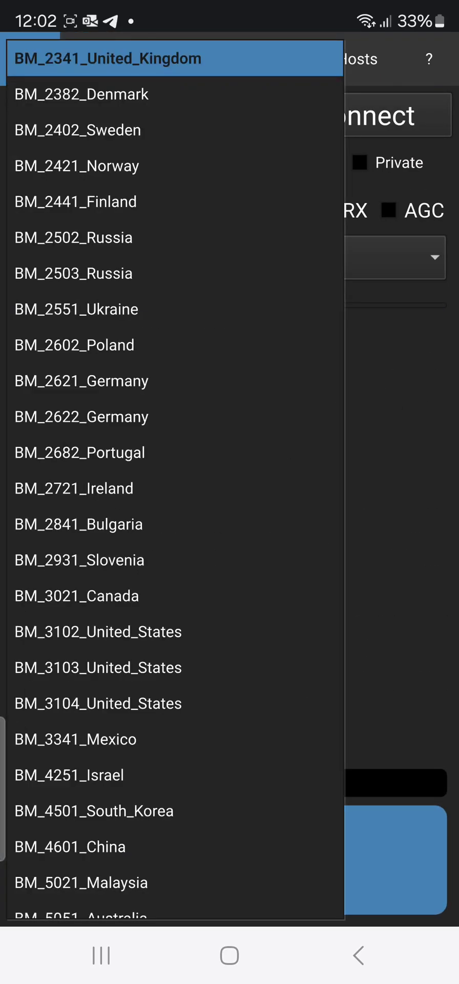
pyautogui.click(108, 57)
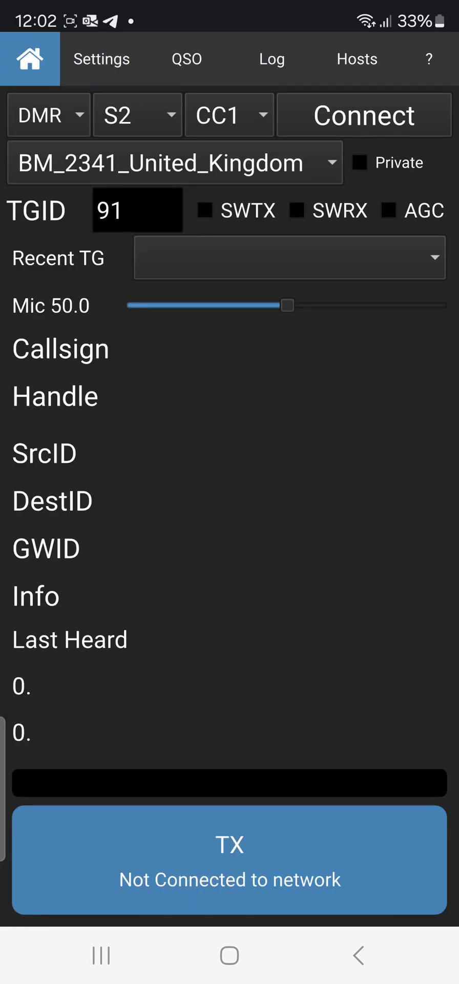
pyautogui.click(376, 105)
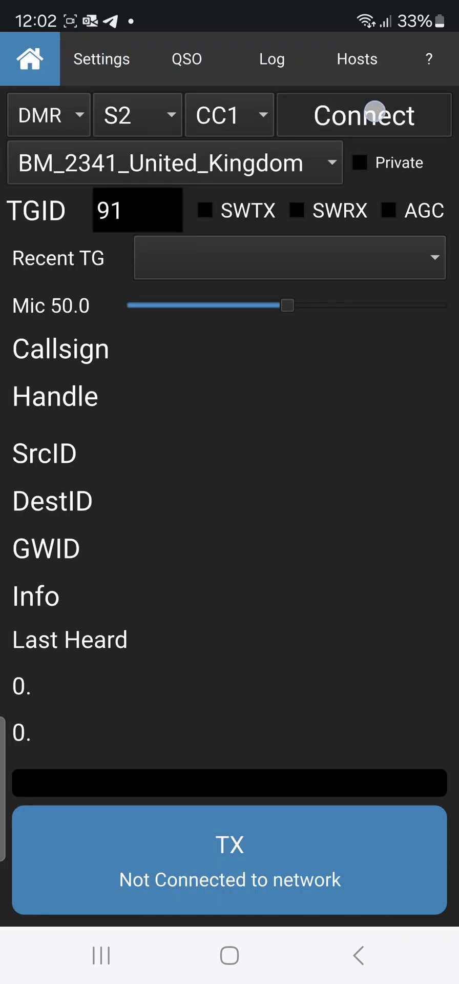
pyautogui.click(365, 115)
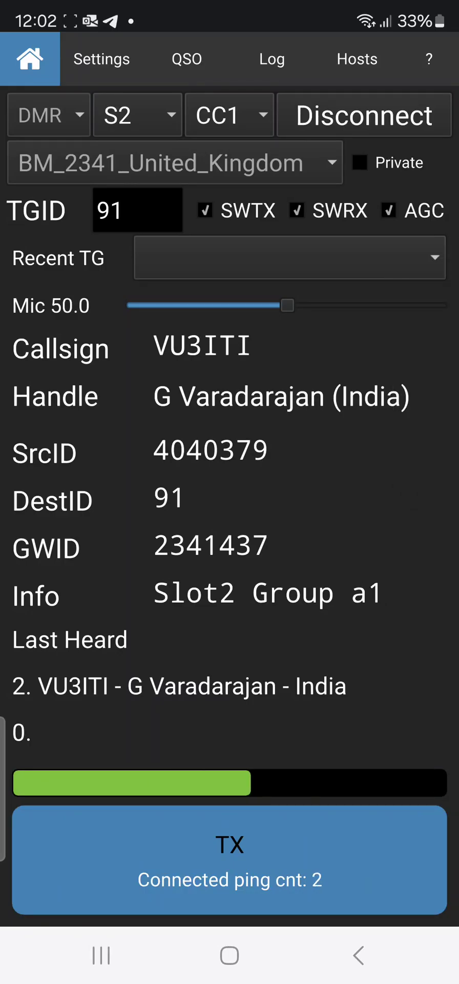
pyautogui.click(101, 58)
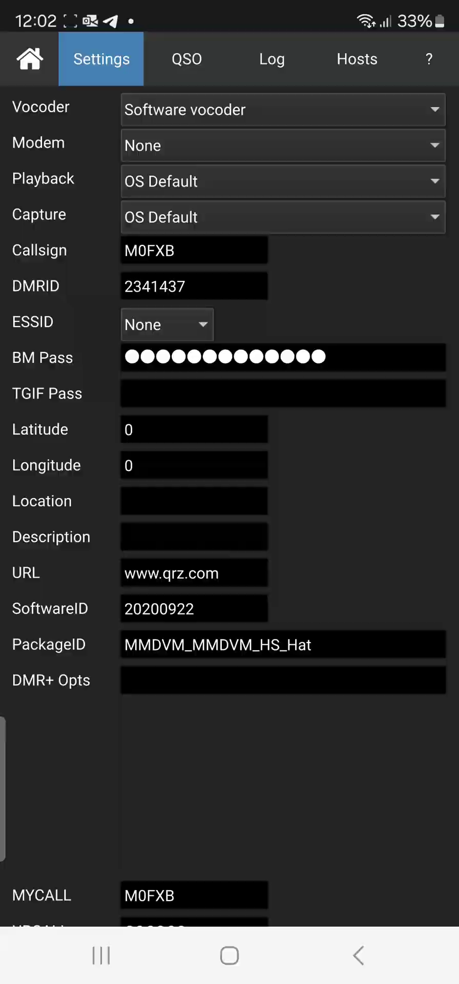
pyautogui.scroll(-3)
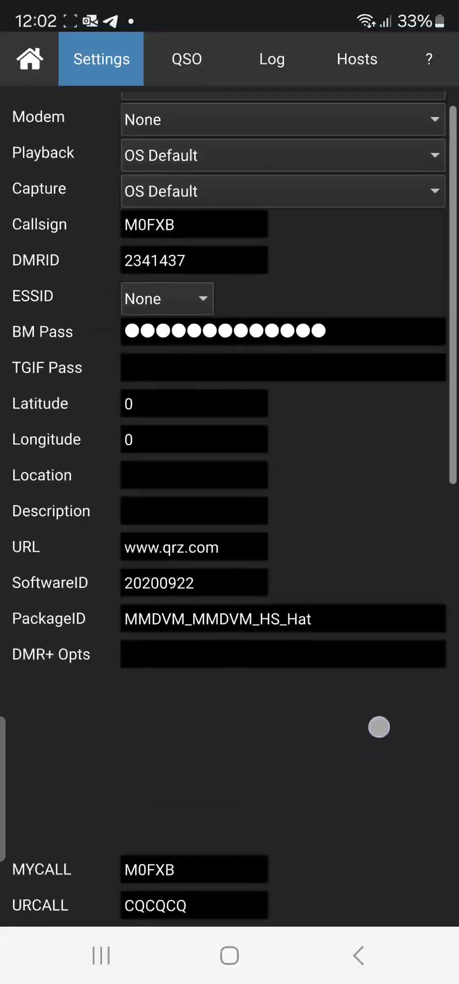
pyautogui.scroll(-3)
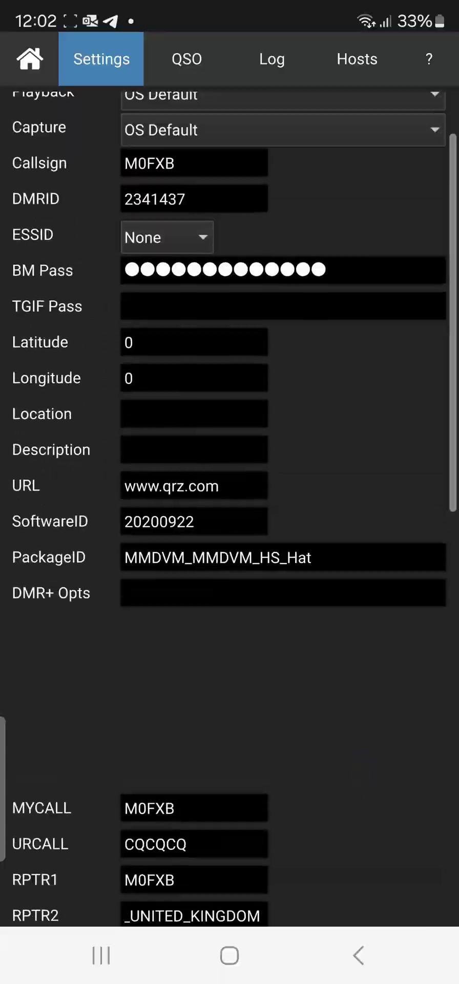
pyautogui.scroll(-3)
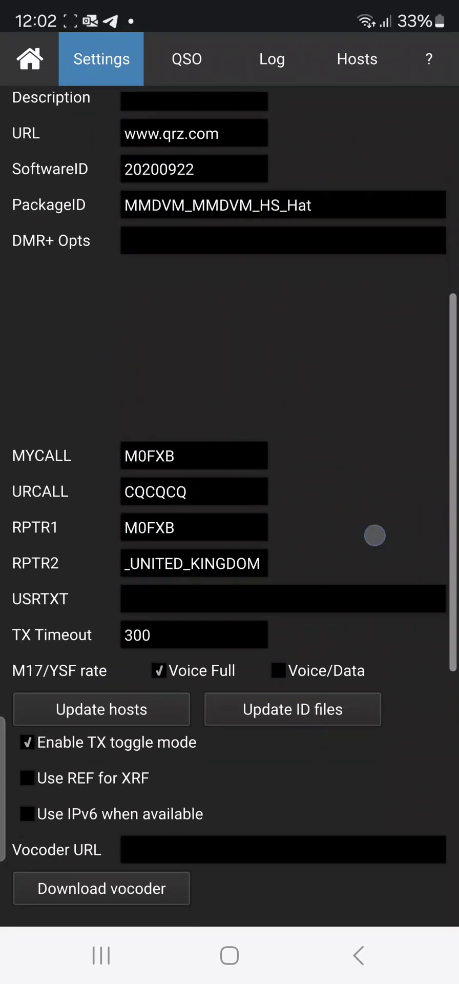
pyautogui.scroll(-3)
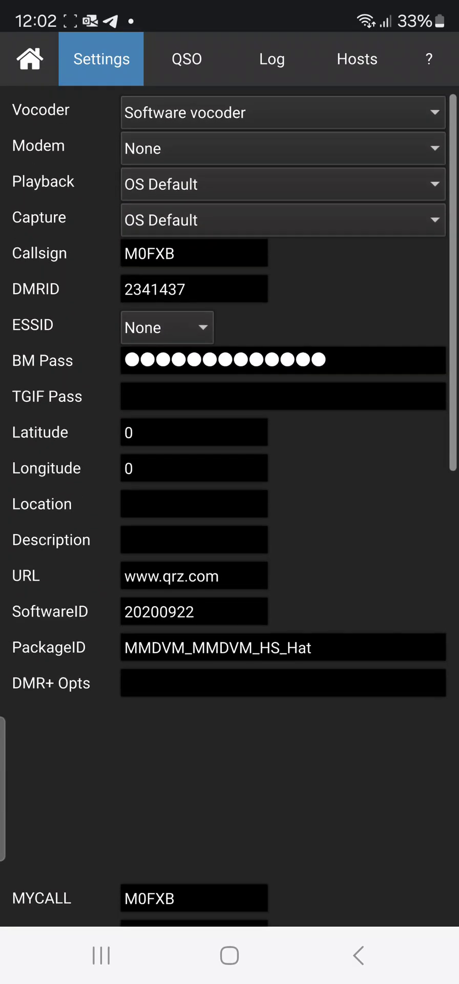
pyautogui.click(27, 59)
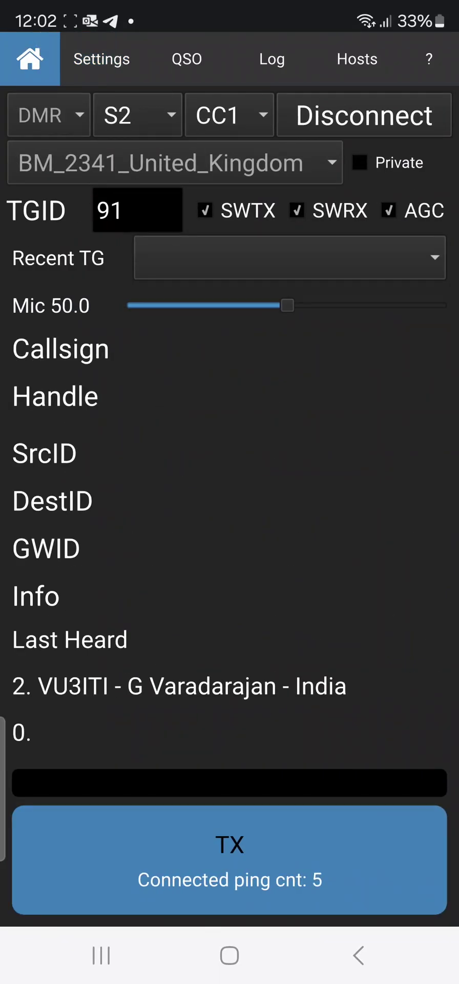
pyautogui.click(271, 60)
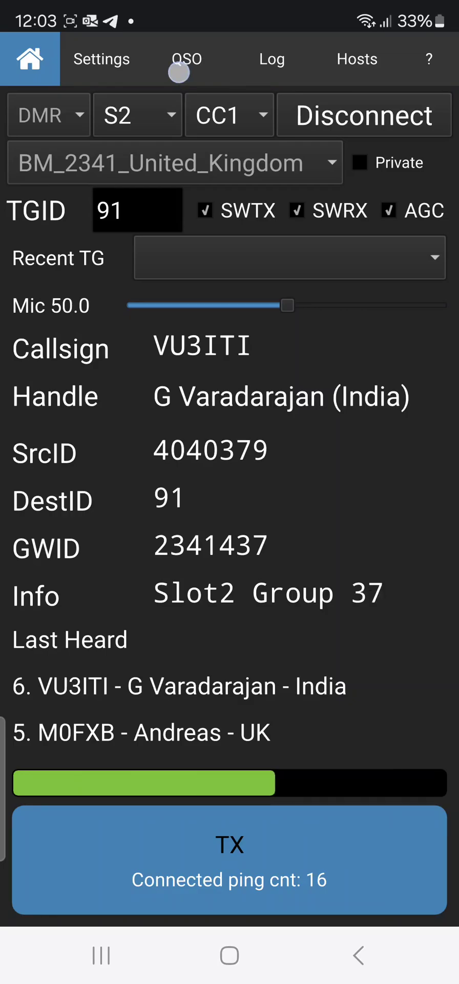
# - View the QSO log listing VU3ITI and M0FXB transmissions on talkgroup 91 with timestamps
pyautogui.click(187, 59)
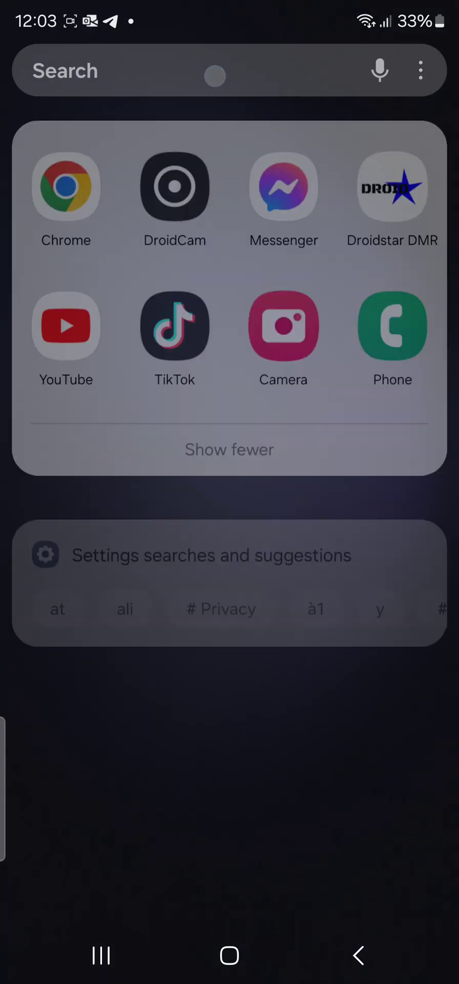
pyautogui.write('d')
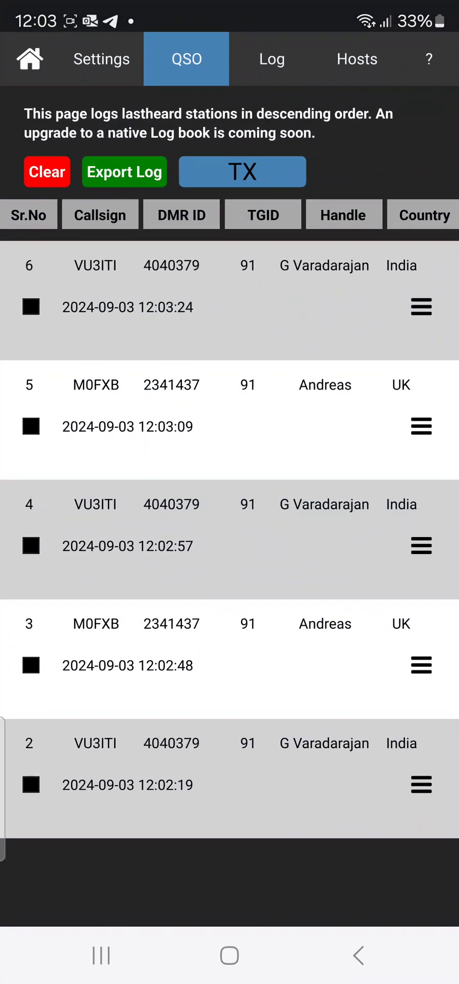
# - Switch the mode from DMR to YSF, showing reflector 00-CQ-UK-C4FM, not yet connected
pyautogui.click(100, 58)
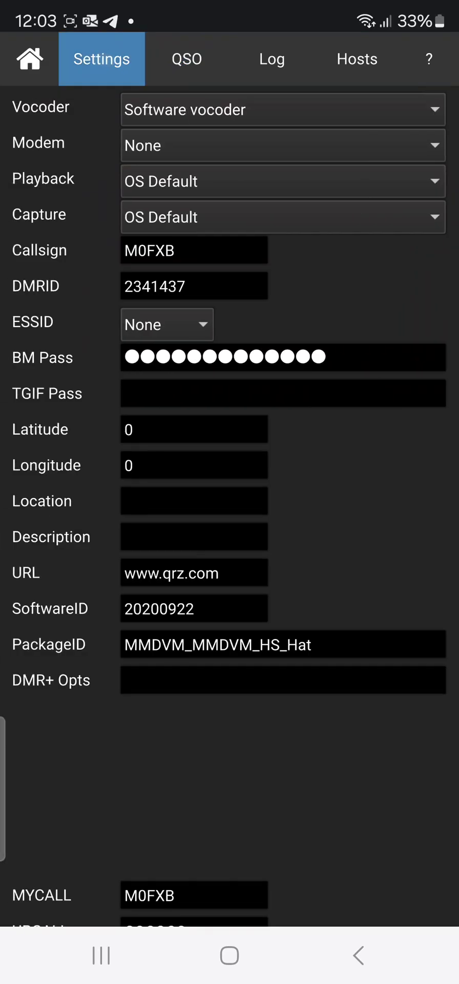
pyautogui.click(26, 60)
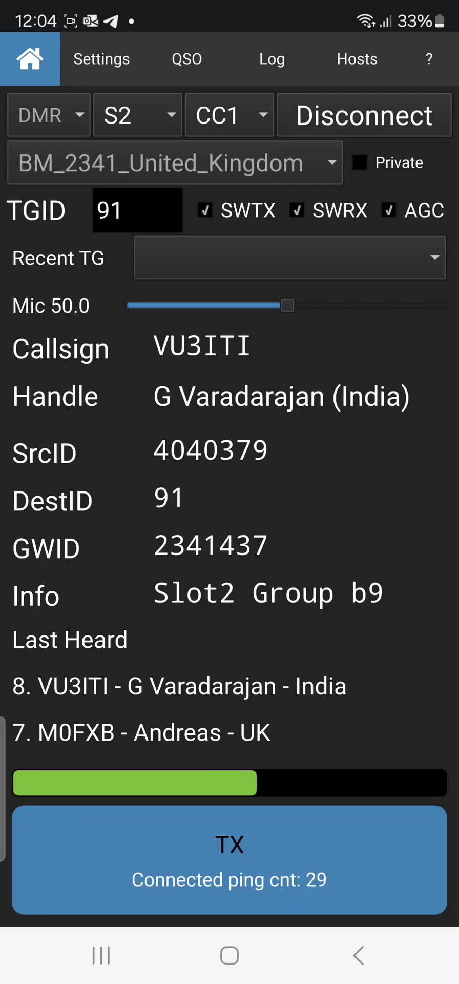
pyautogui.click(49, 113)
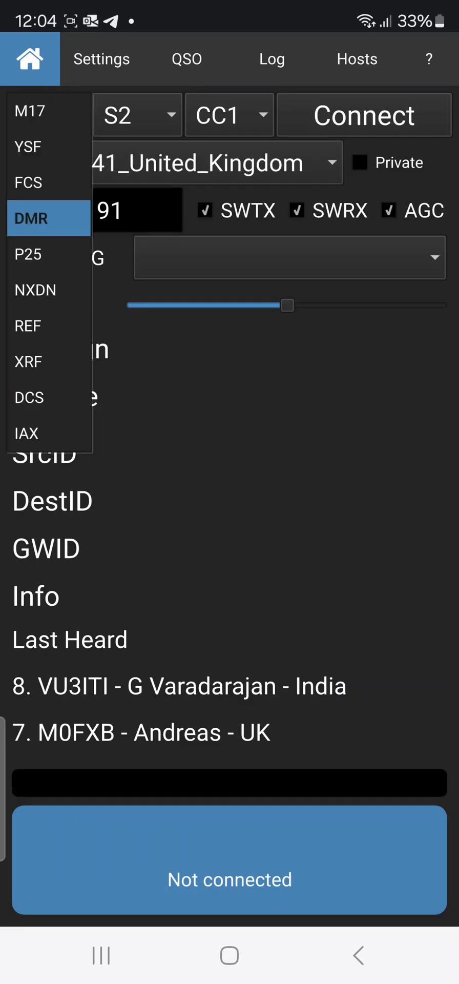
pyautogui.click(27, 148)
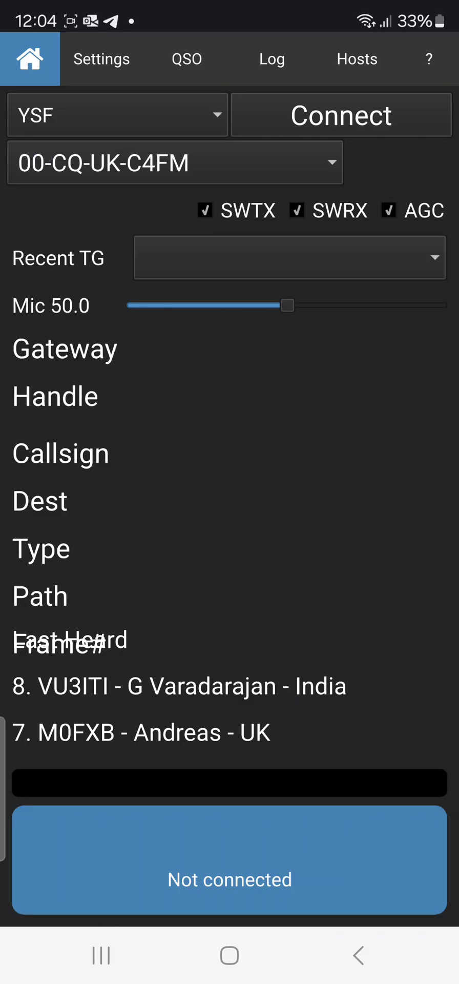
pyautogui.click(341, 115)
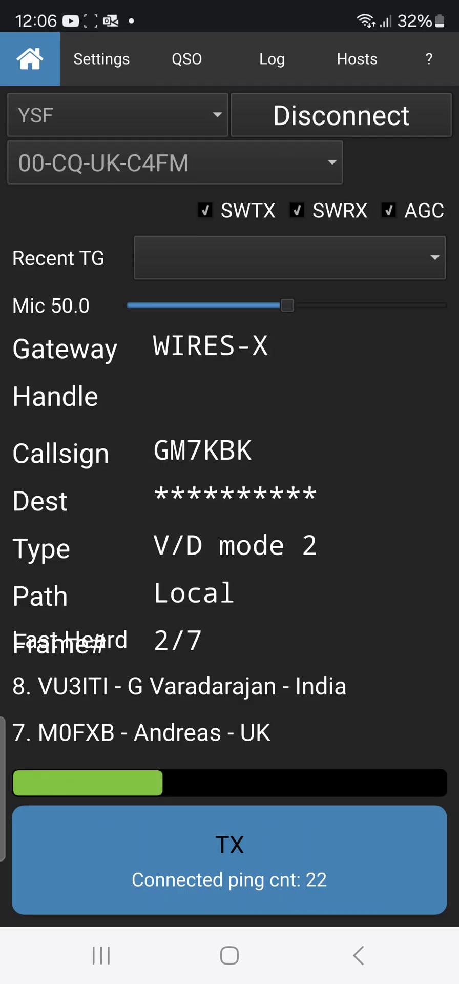
pyautogui.moveTo(287, 305); pyautogui.dragTo(260, 306)
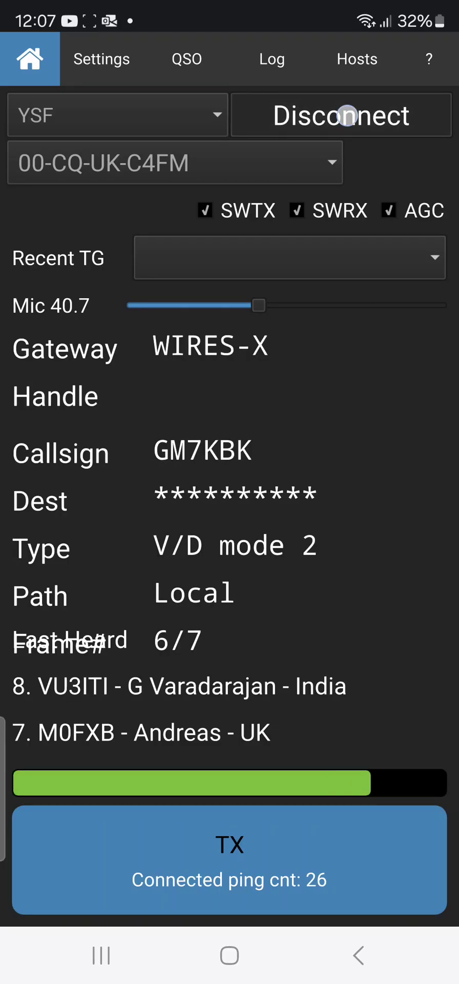
# - Disconnect from YSF, switch to REF mode and browse the reflector list, keeping REF001 module C
pyautogui.click(118, 115)
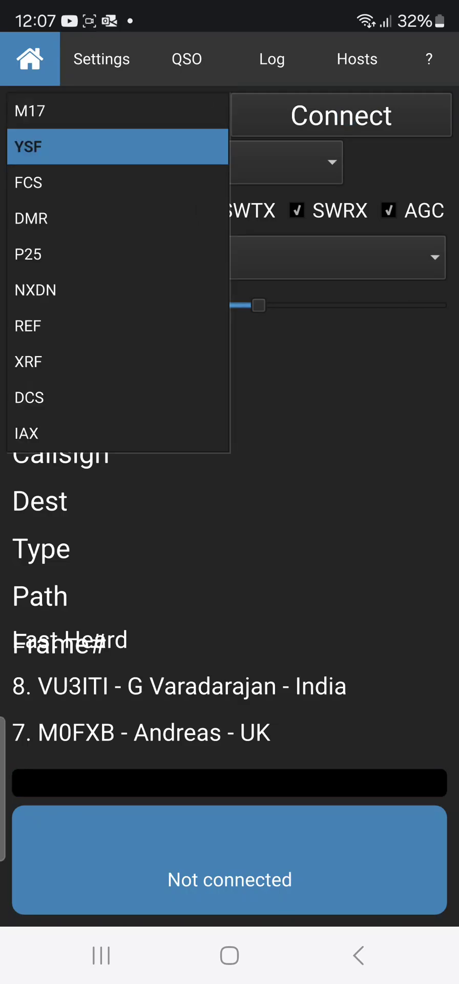
pyautogui.click(27, 326)
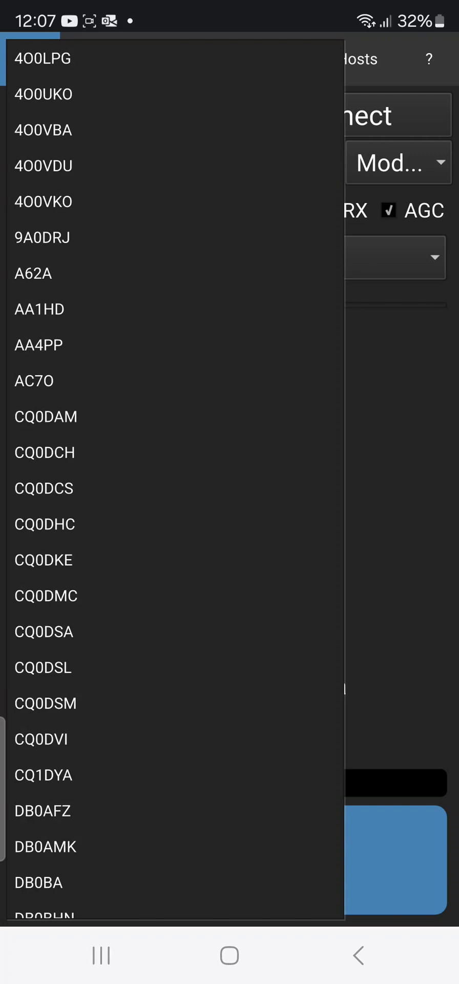
pyautogui.scroll(-3)
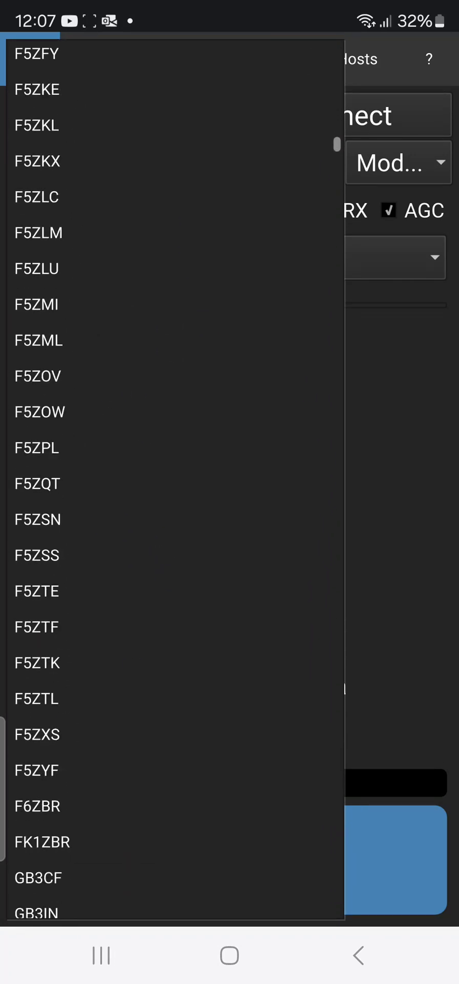
pyautogui.scroll(-3)
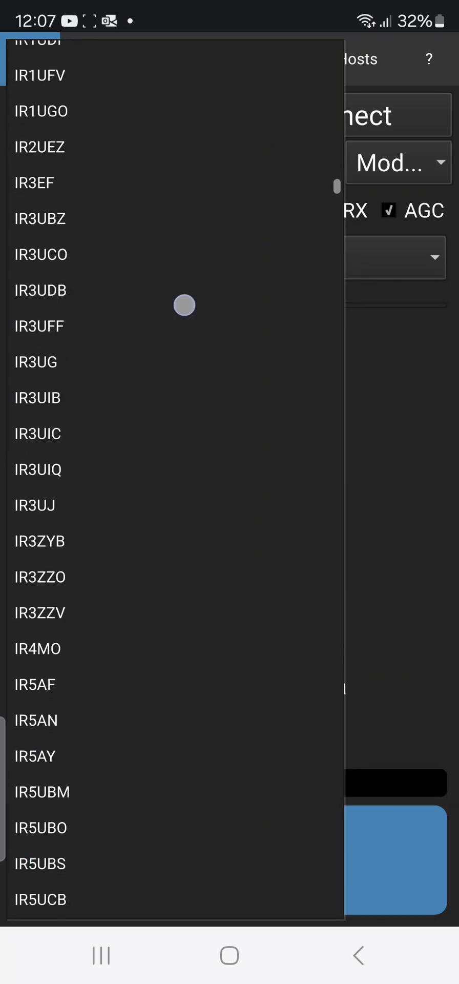
pyautogui.scroll(-3)
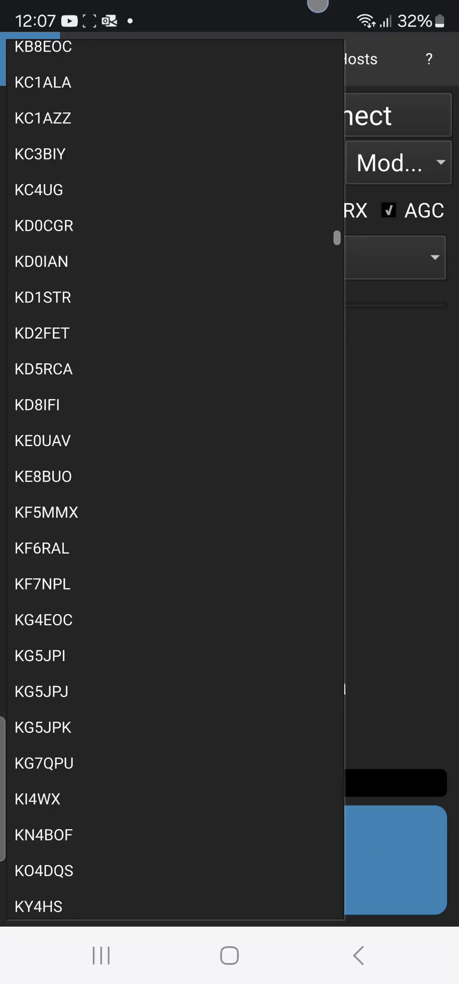
pyautogui.scroll(-3)
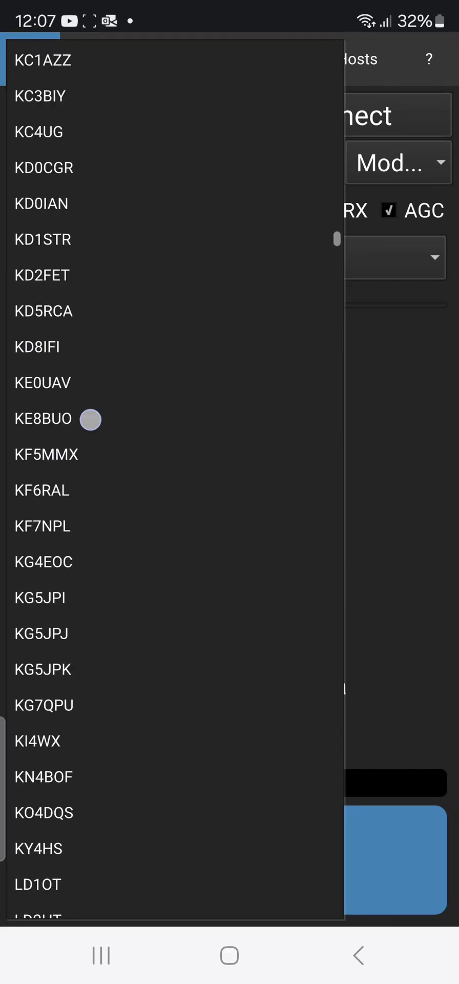
pyautogui.scroll(-3)
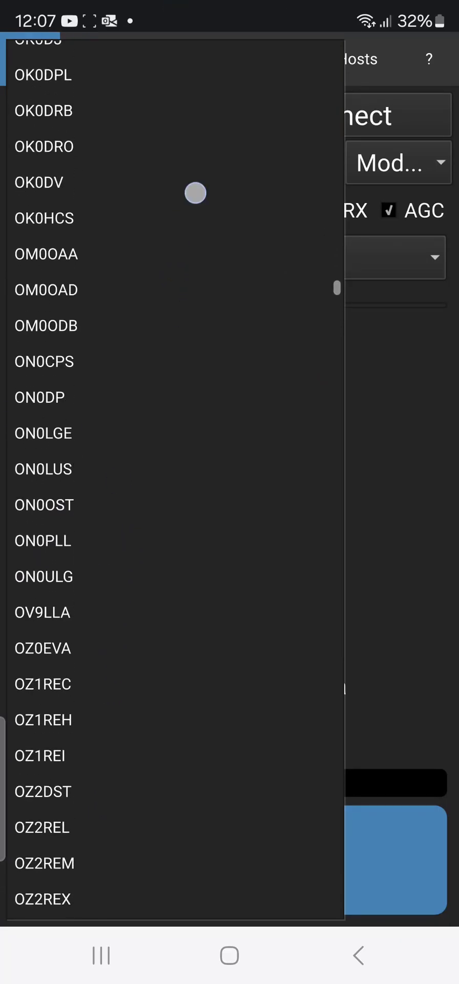
pyautogui.scroll(-3)
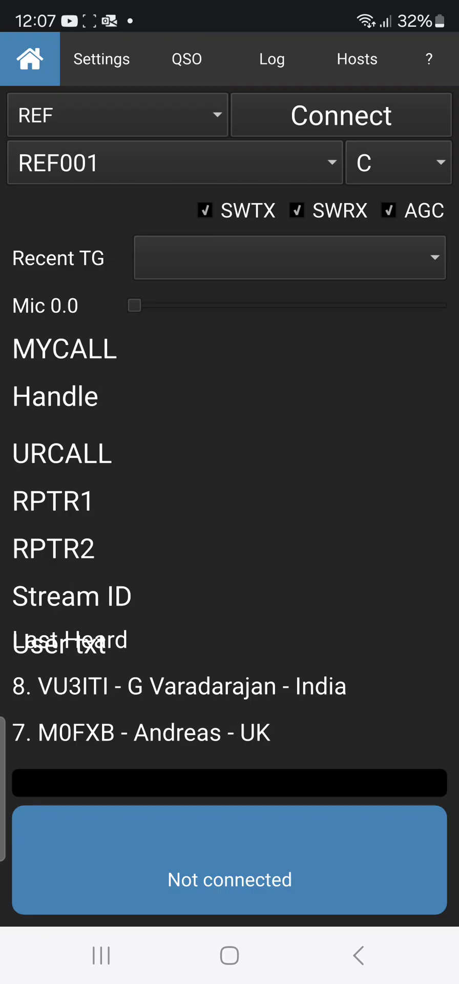
# - Connect to REF001 module C, send a brief transmission, check the QSO log and raise mic to 49.7
pyautogui.click(340, 115)
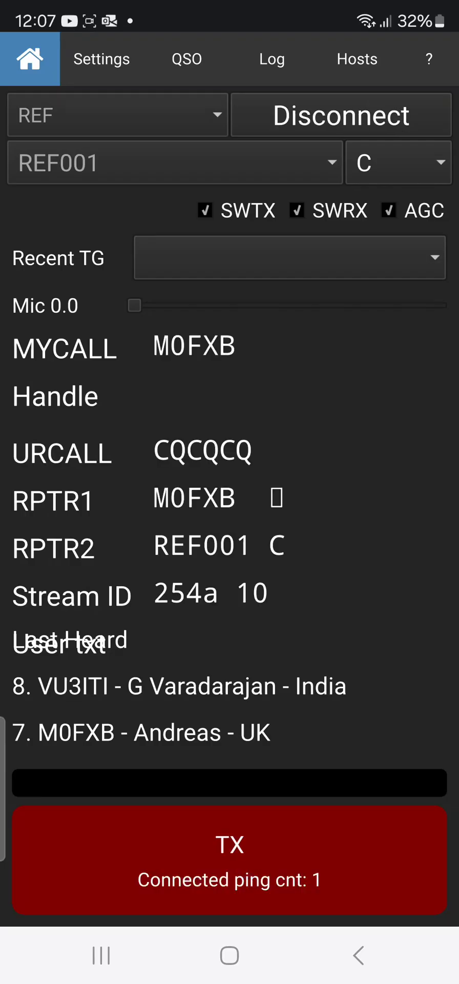
pyautogui.click(230, 860)
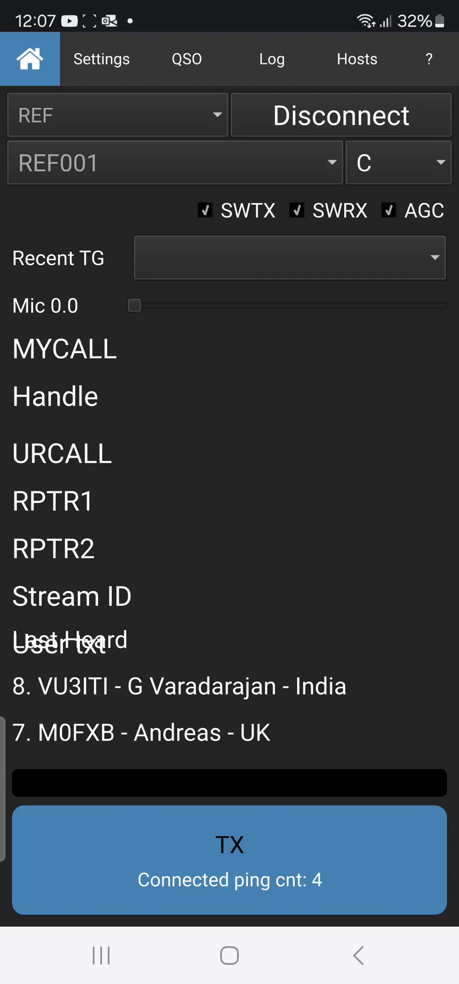
pyautogui.click(186, 60)
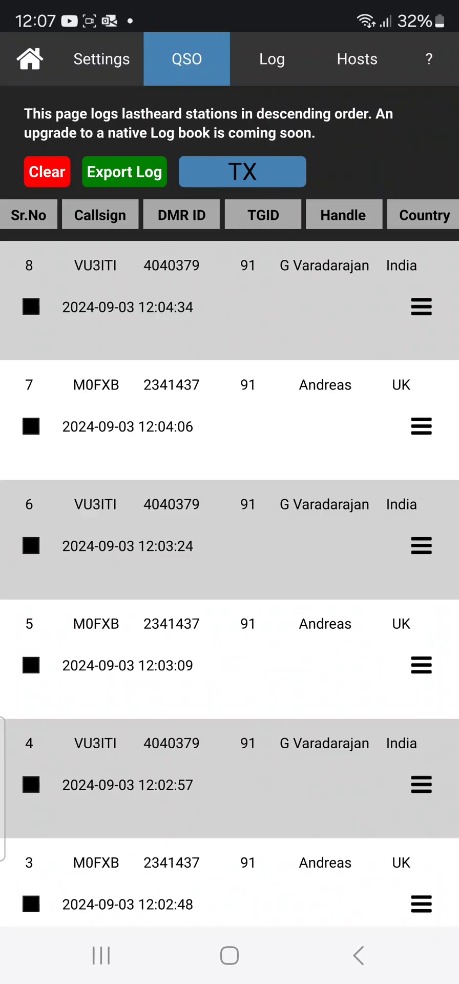
pyautogui.click(29, 59)
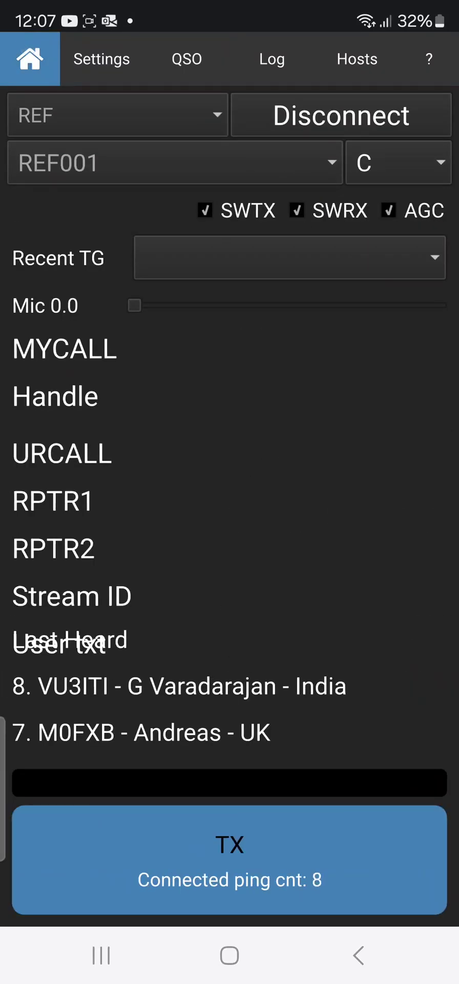
pyautogui.moveTo(133, 305); pyautogui.dragTo(289, 305)
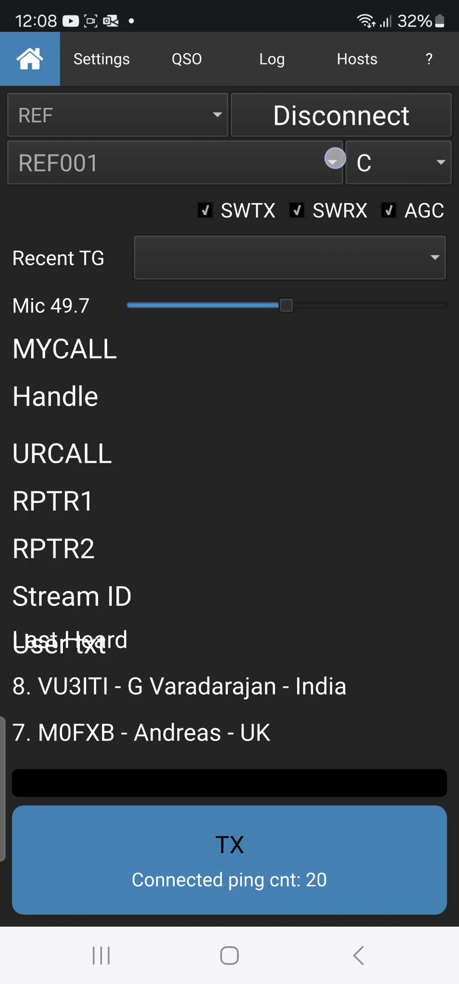
# - Move the link to REF030 module C, send a short transmission and raise the mic level to 63.5
pyautogui.click(400, 162)
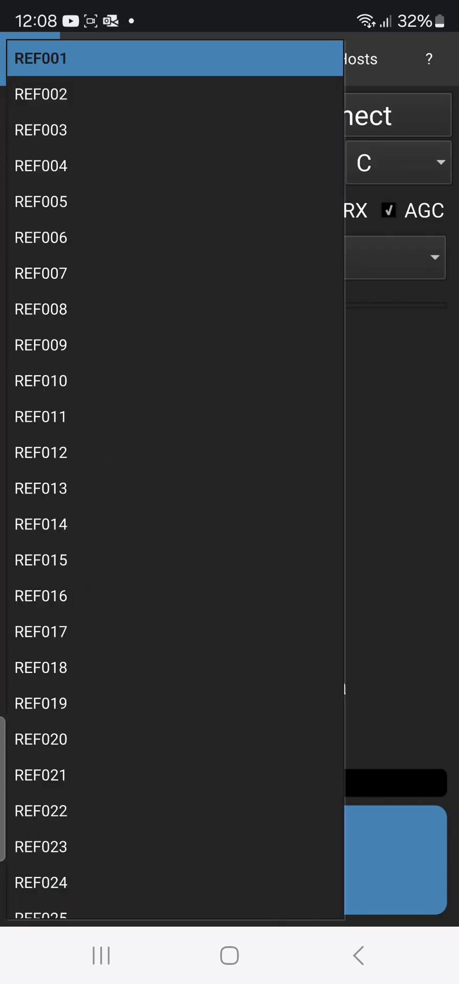
pyautogui.scroll(-3)
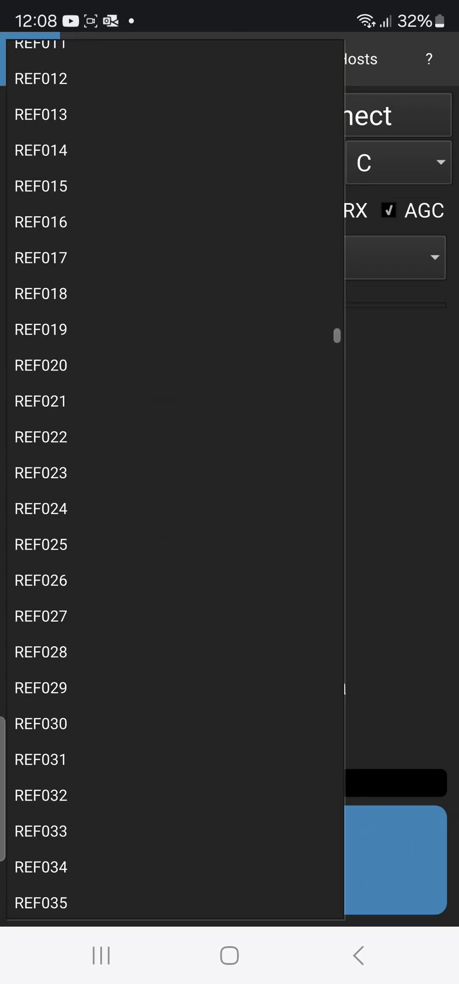
pyautogui.click(41, 724)
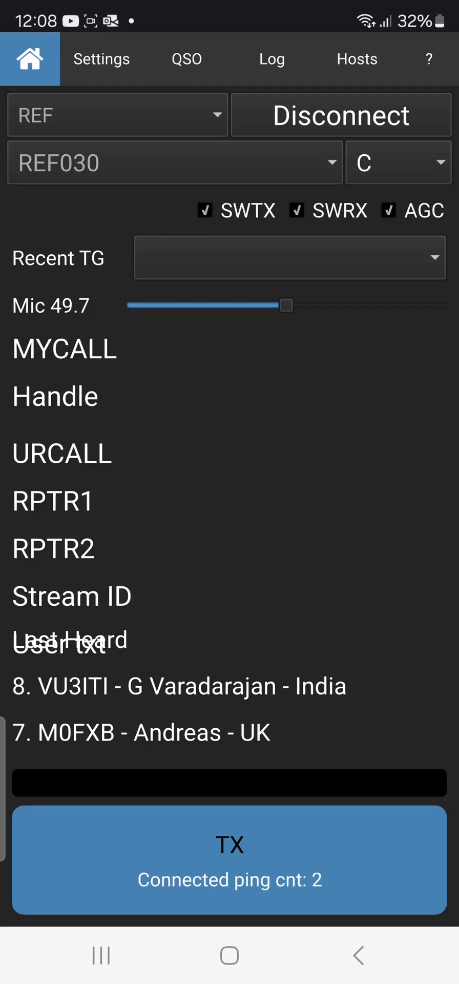
pyautogui.click(230, 860)
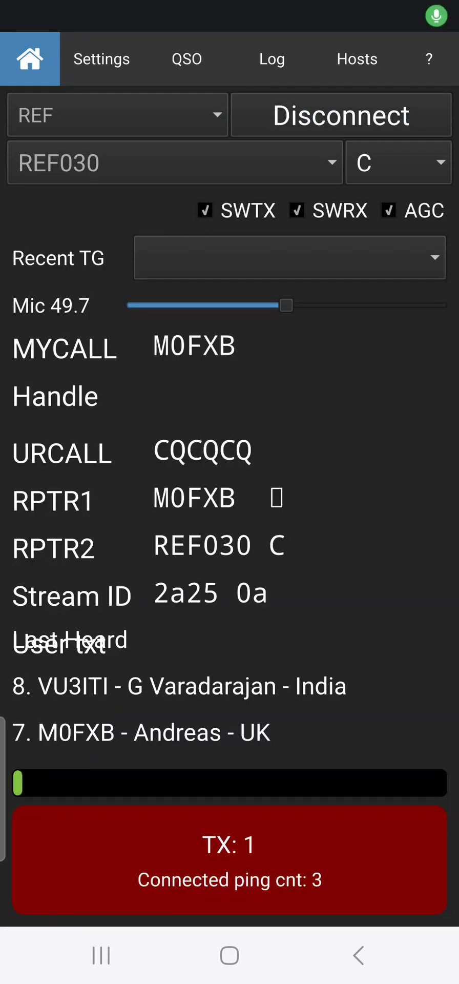
pyautogui.moveTo(284, 305); pyautogui.dragTo(327, 305)
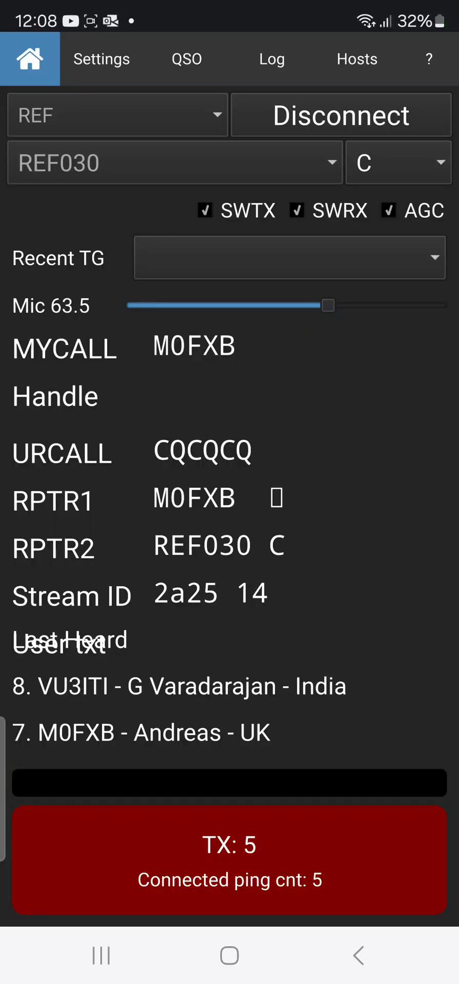
pyautogui.click(230, 860)
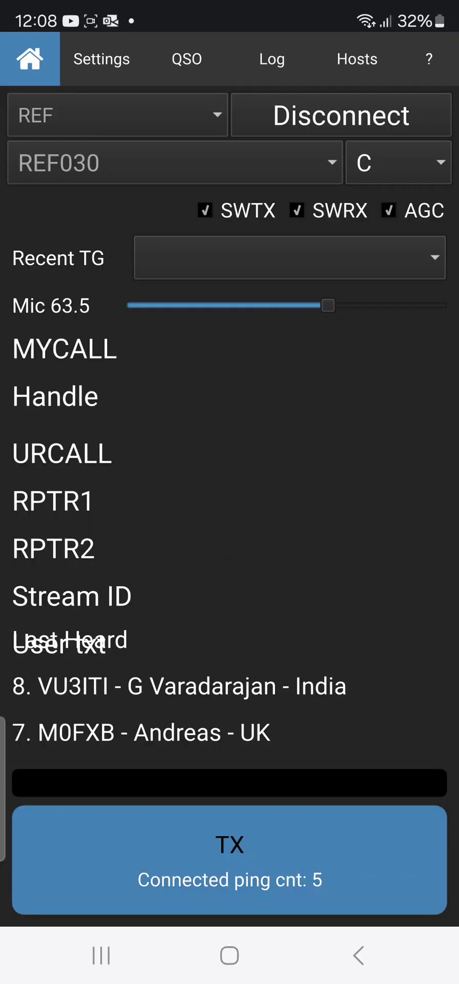